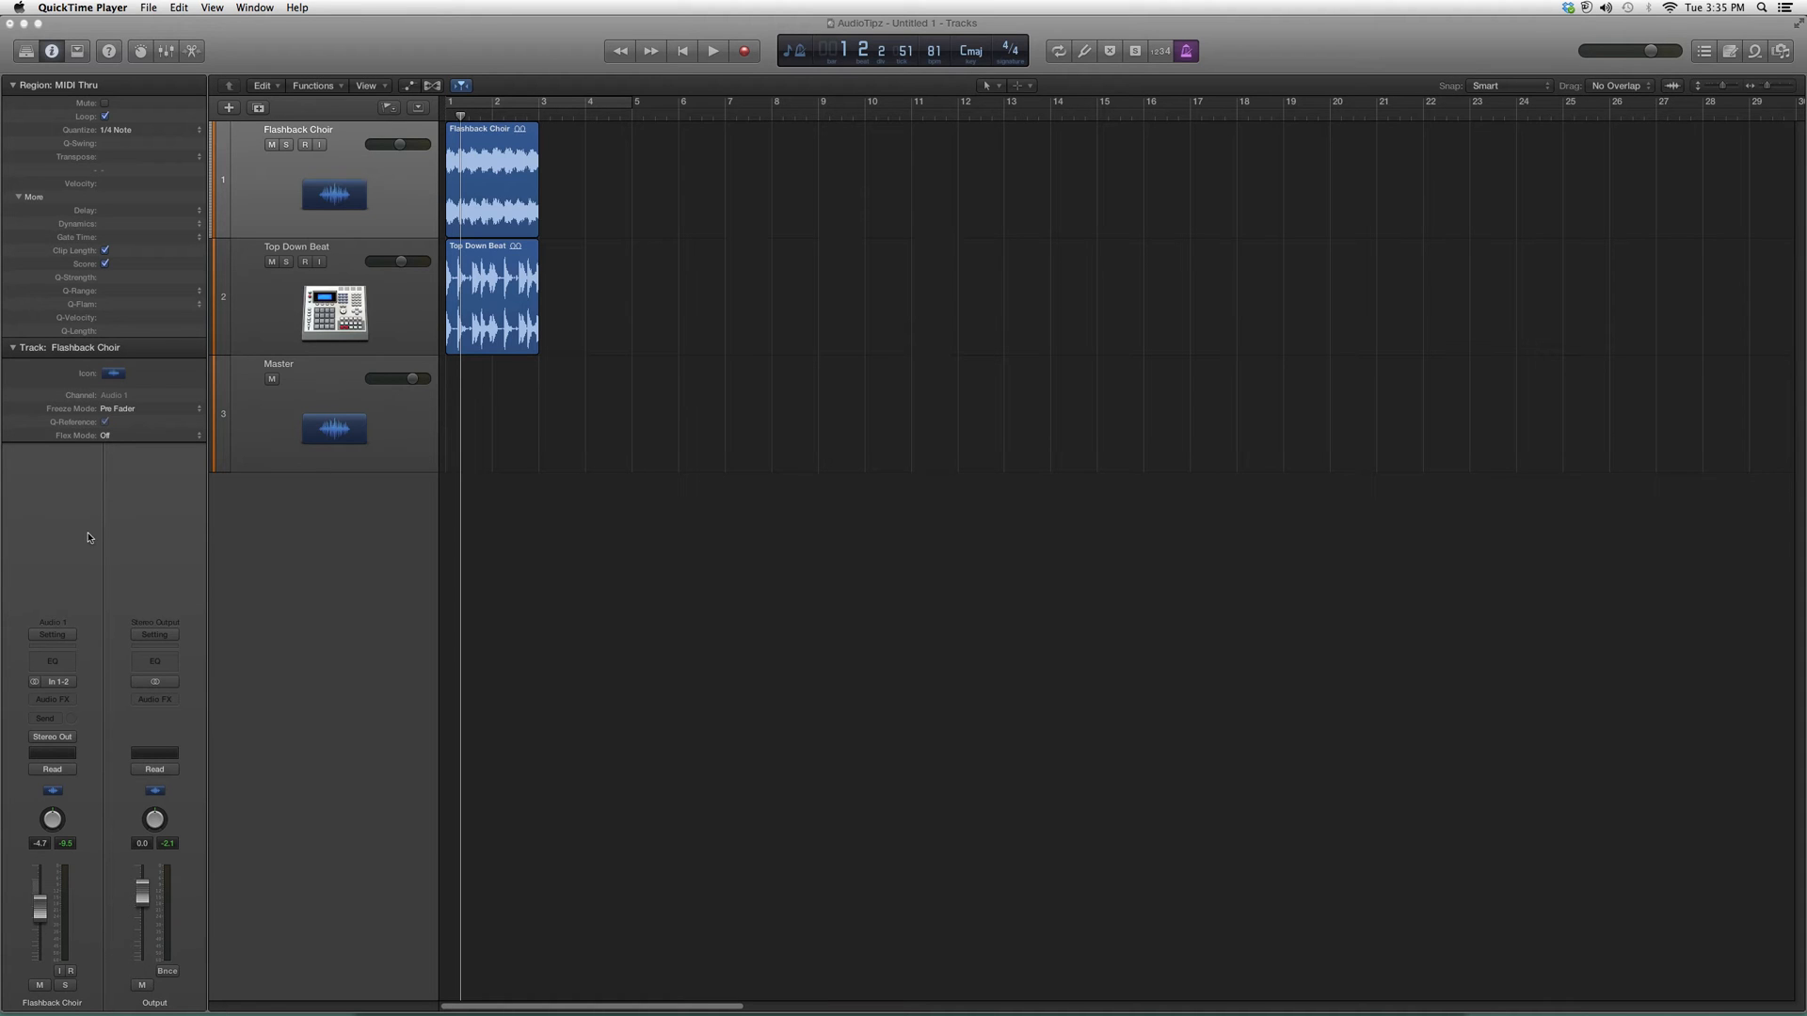
mouse_move(66, 765)
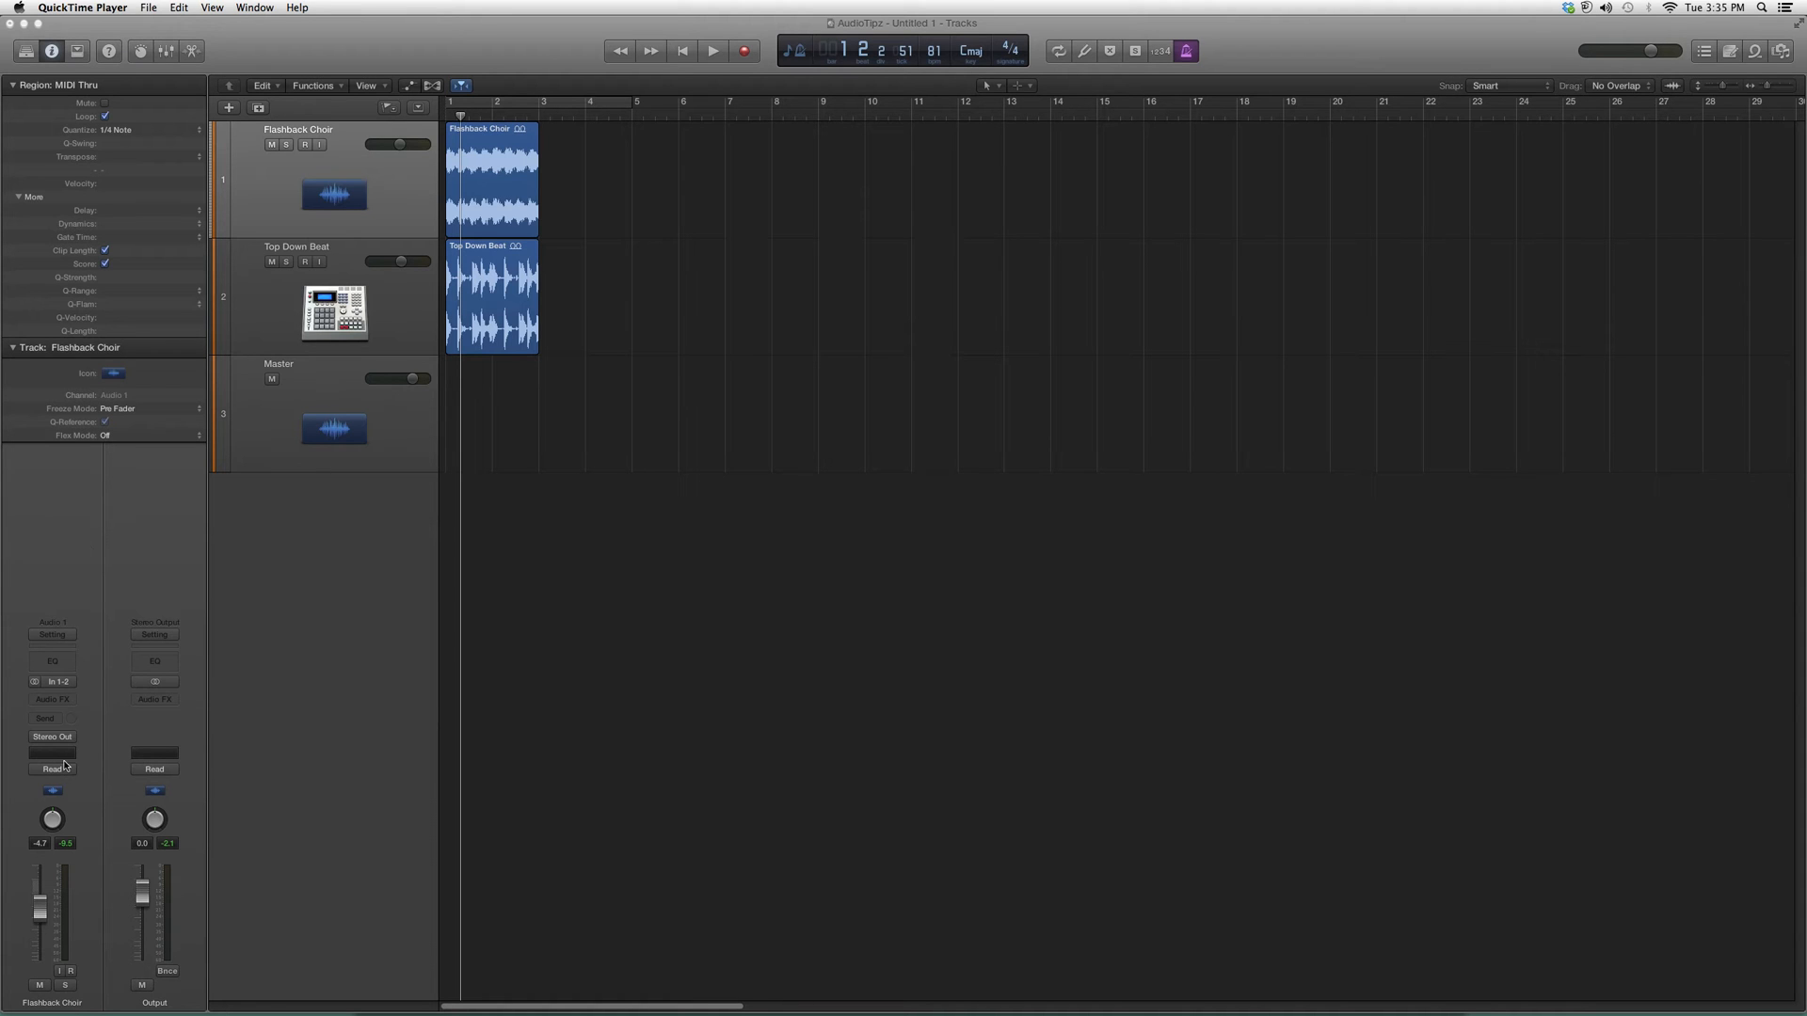
- Open the Flashback Choir Audio FX slot and browse to Audio Units > Waves
left_click(51, 699)
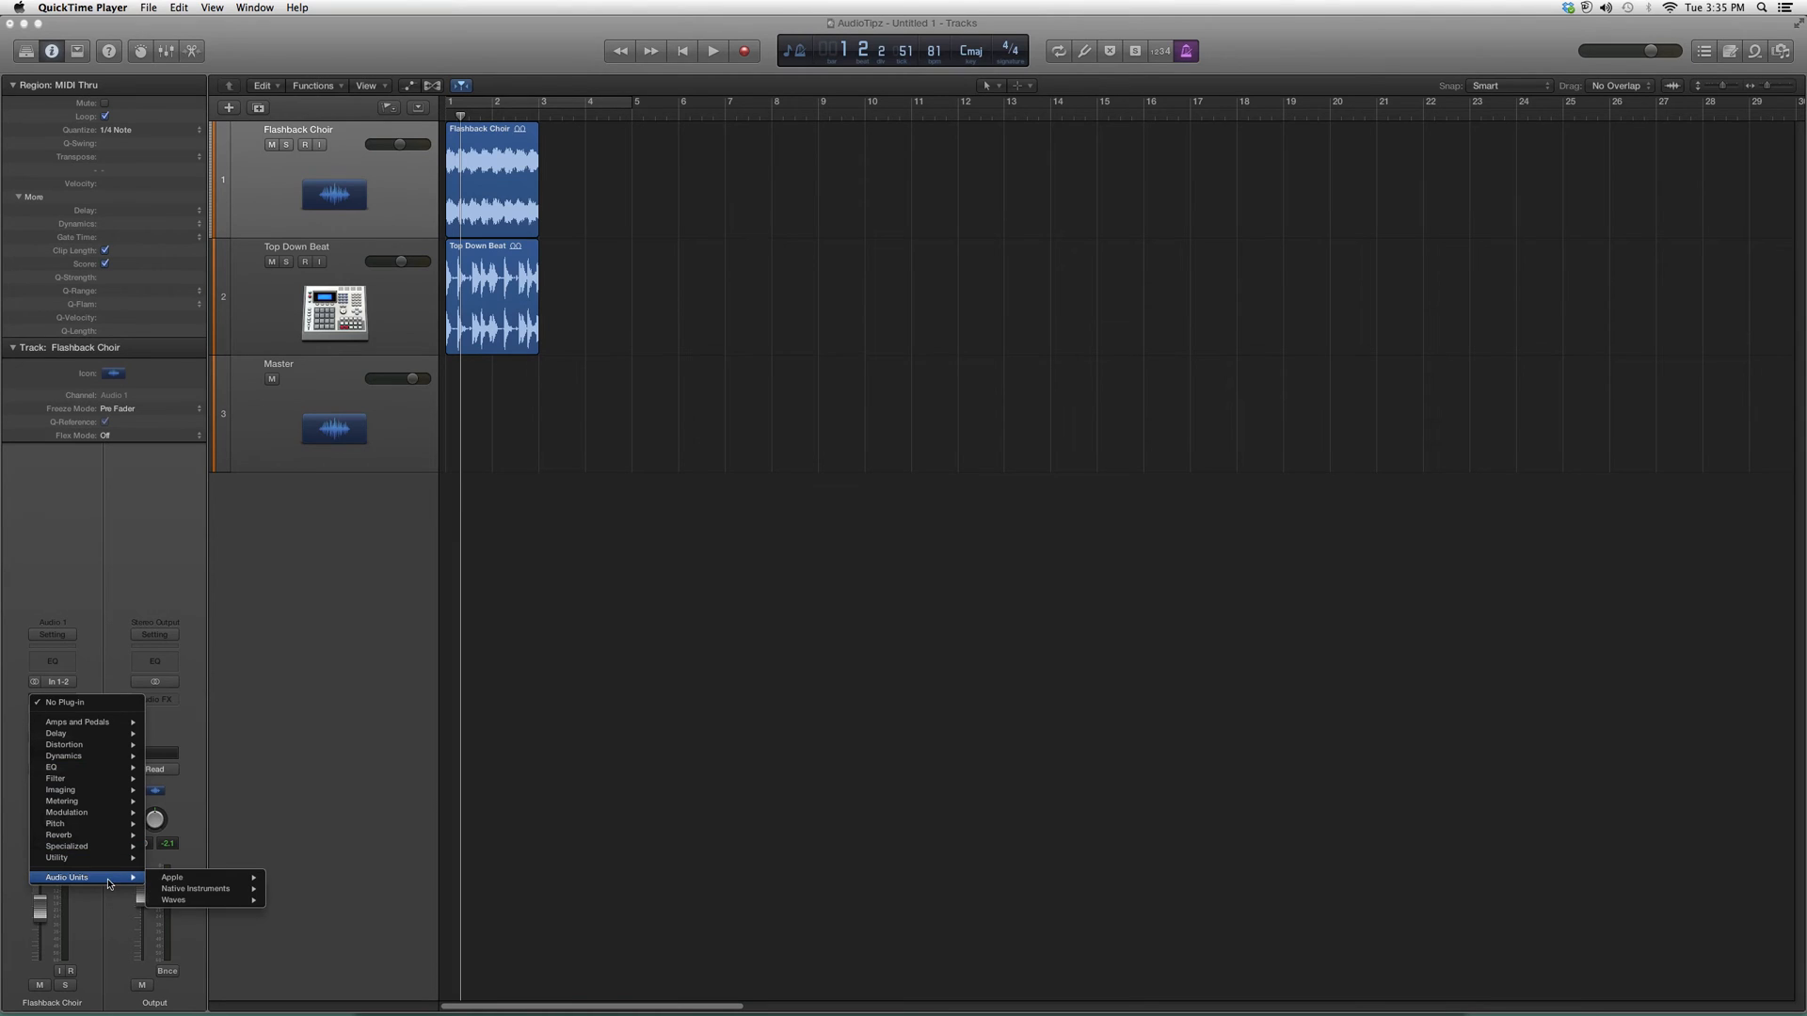
left_click(173, 900)
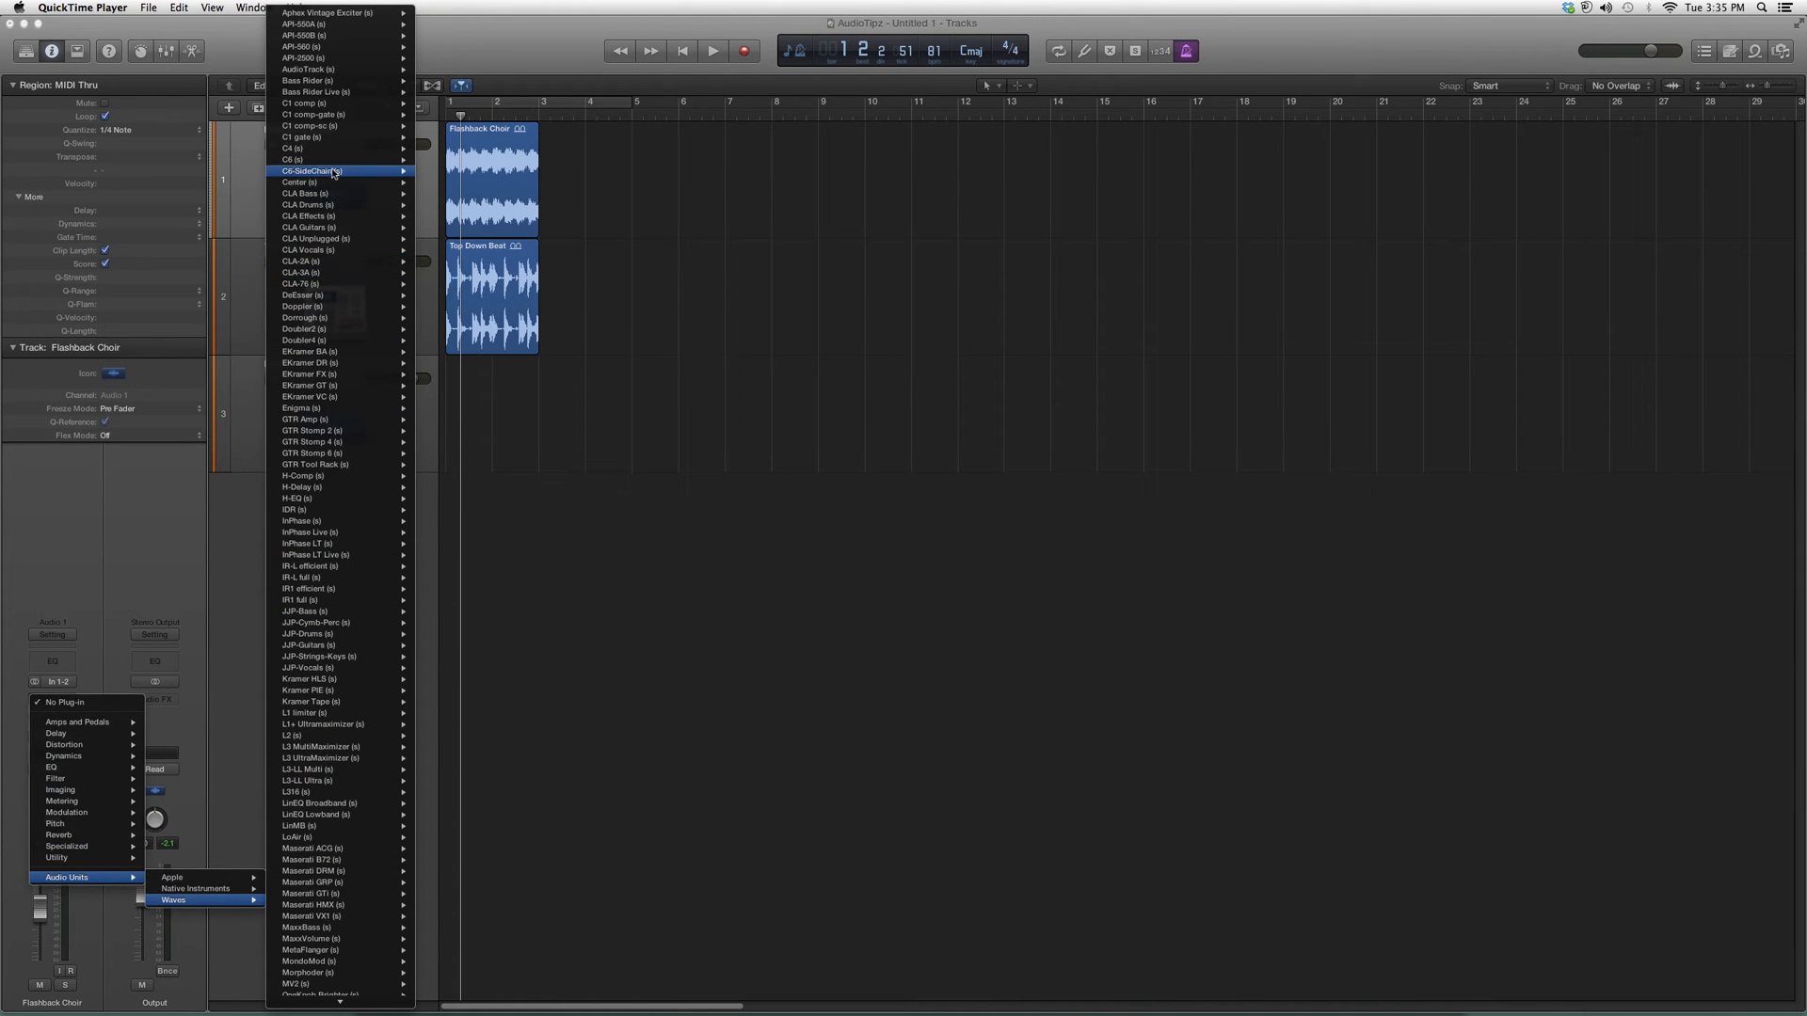
mouse_move(334, 216)
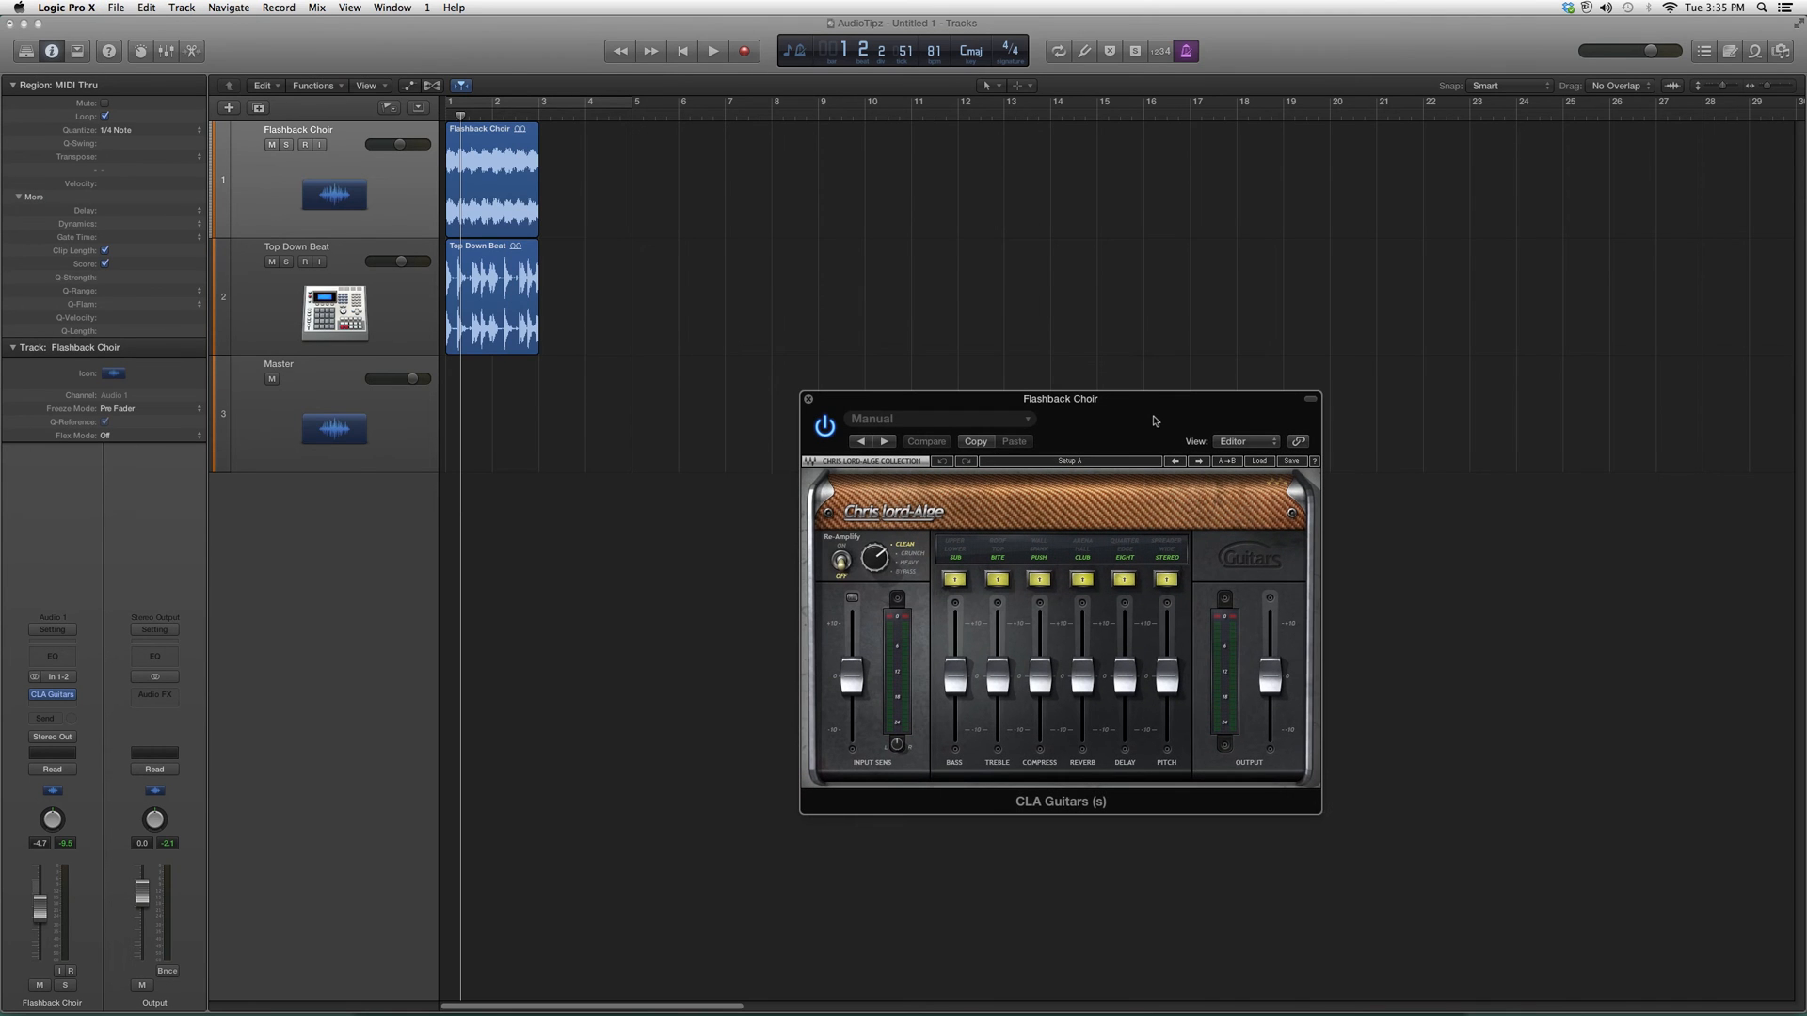
mouse_move(910, 590)
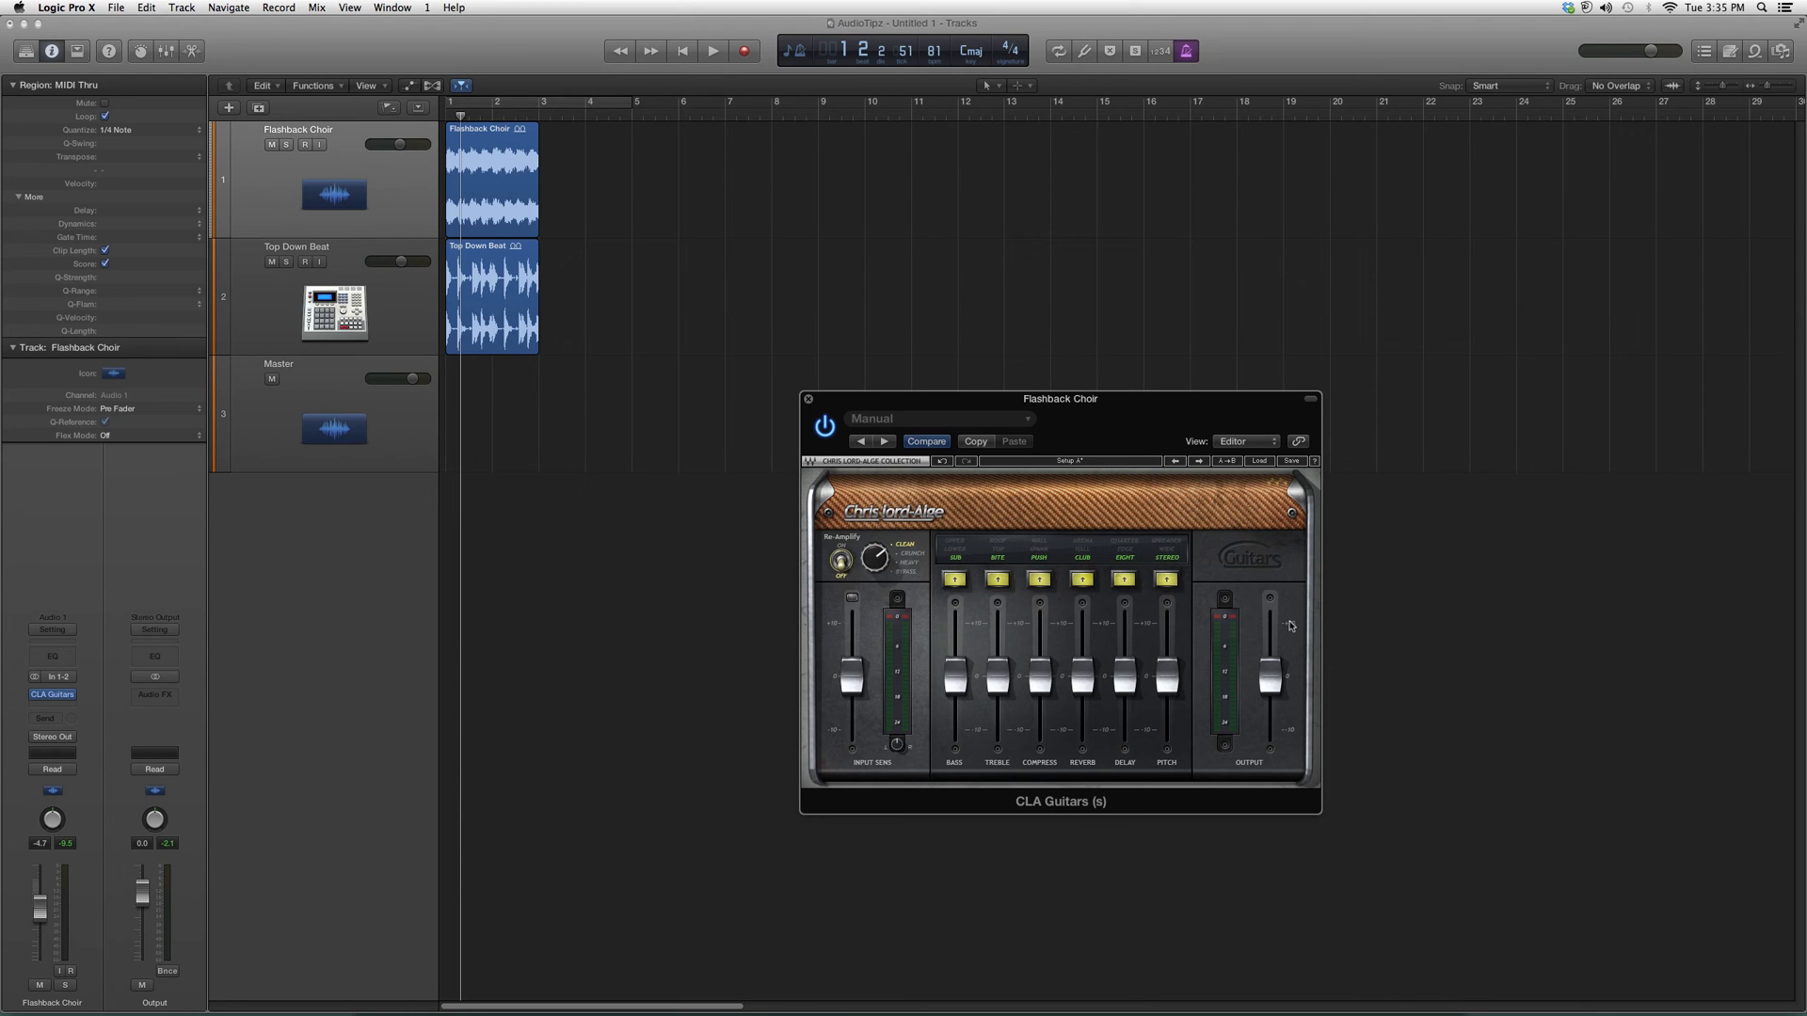
mouse_move(994, 684)
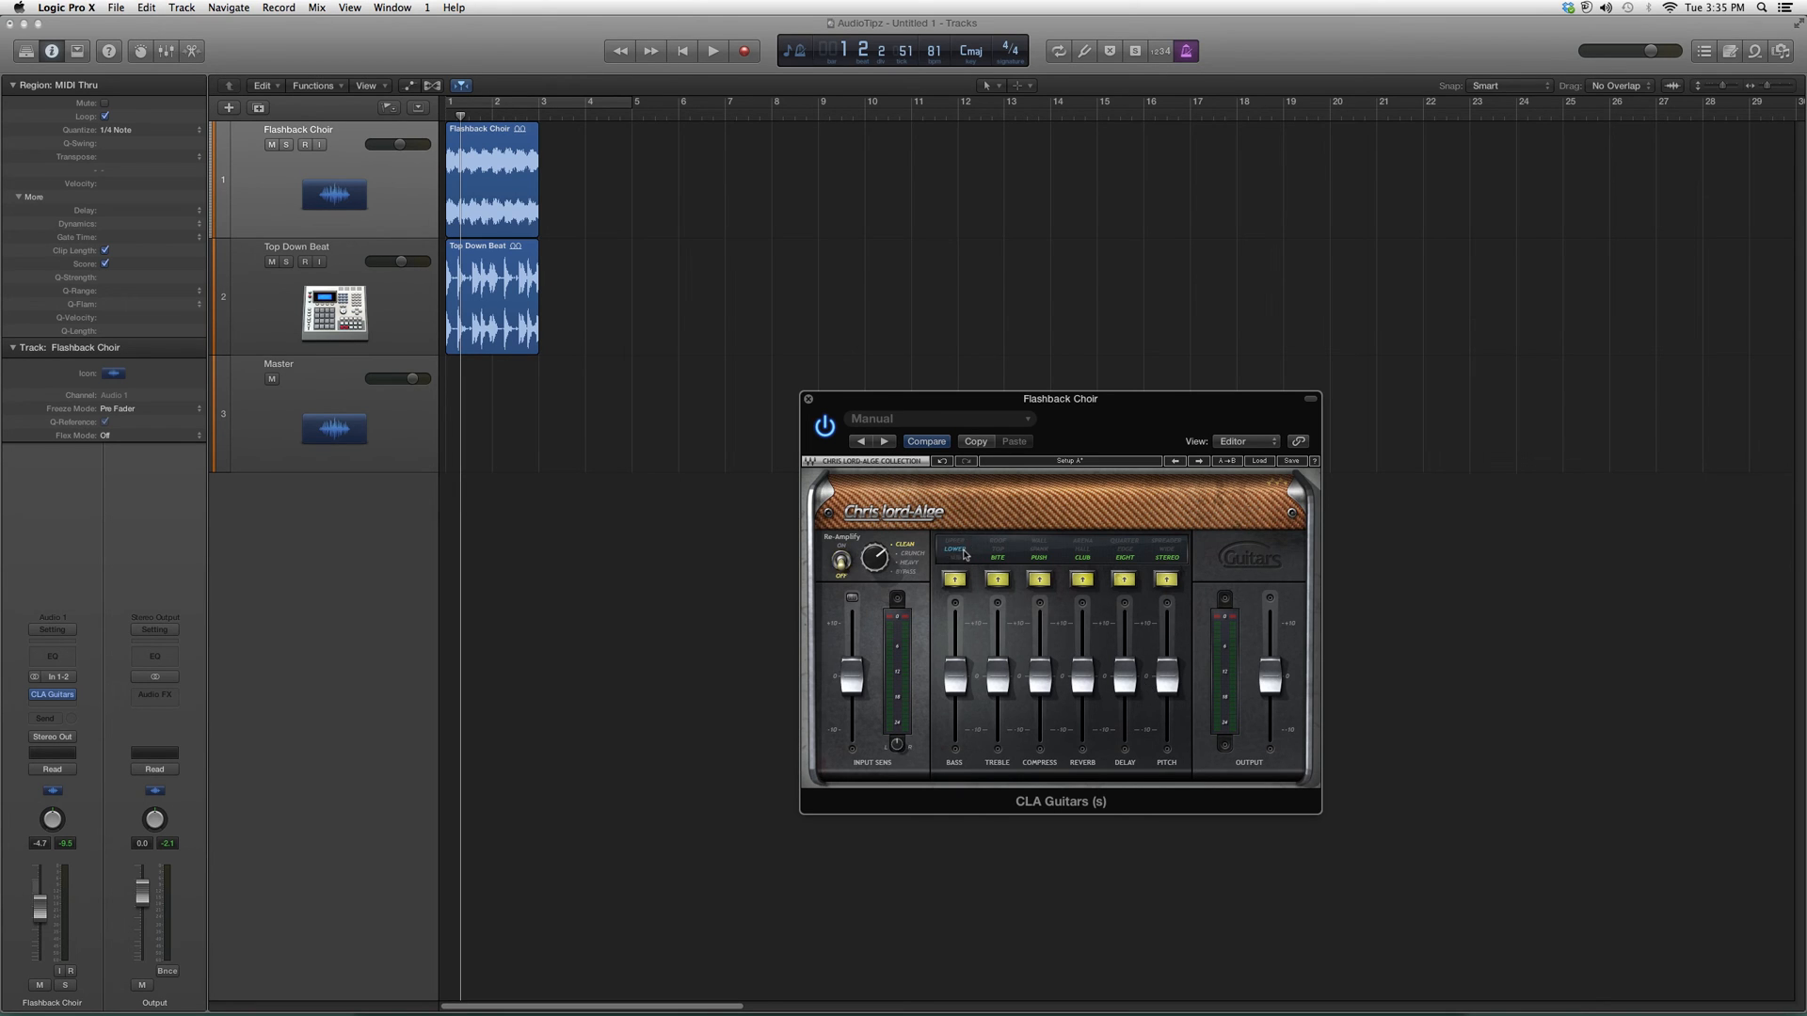
- Choose CLA Guitars (s) to insert it on Flashback Choir and open its editor
left_click(956, 547)
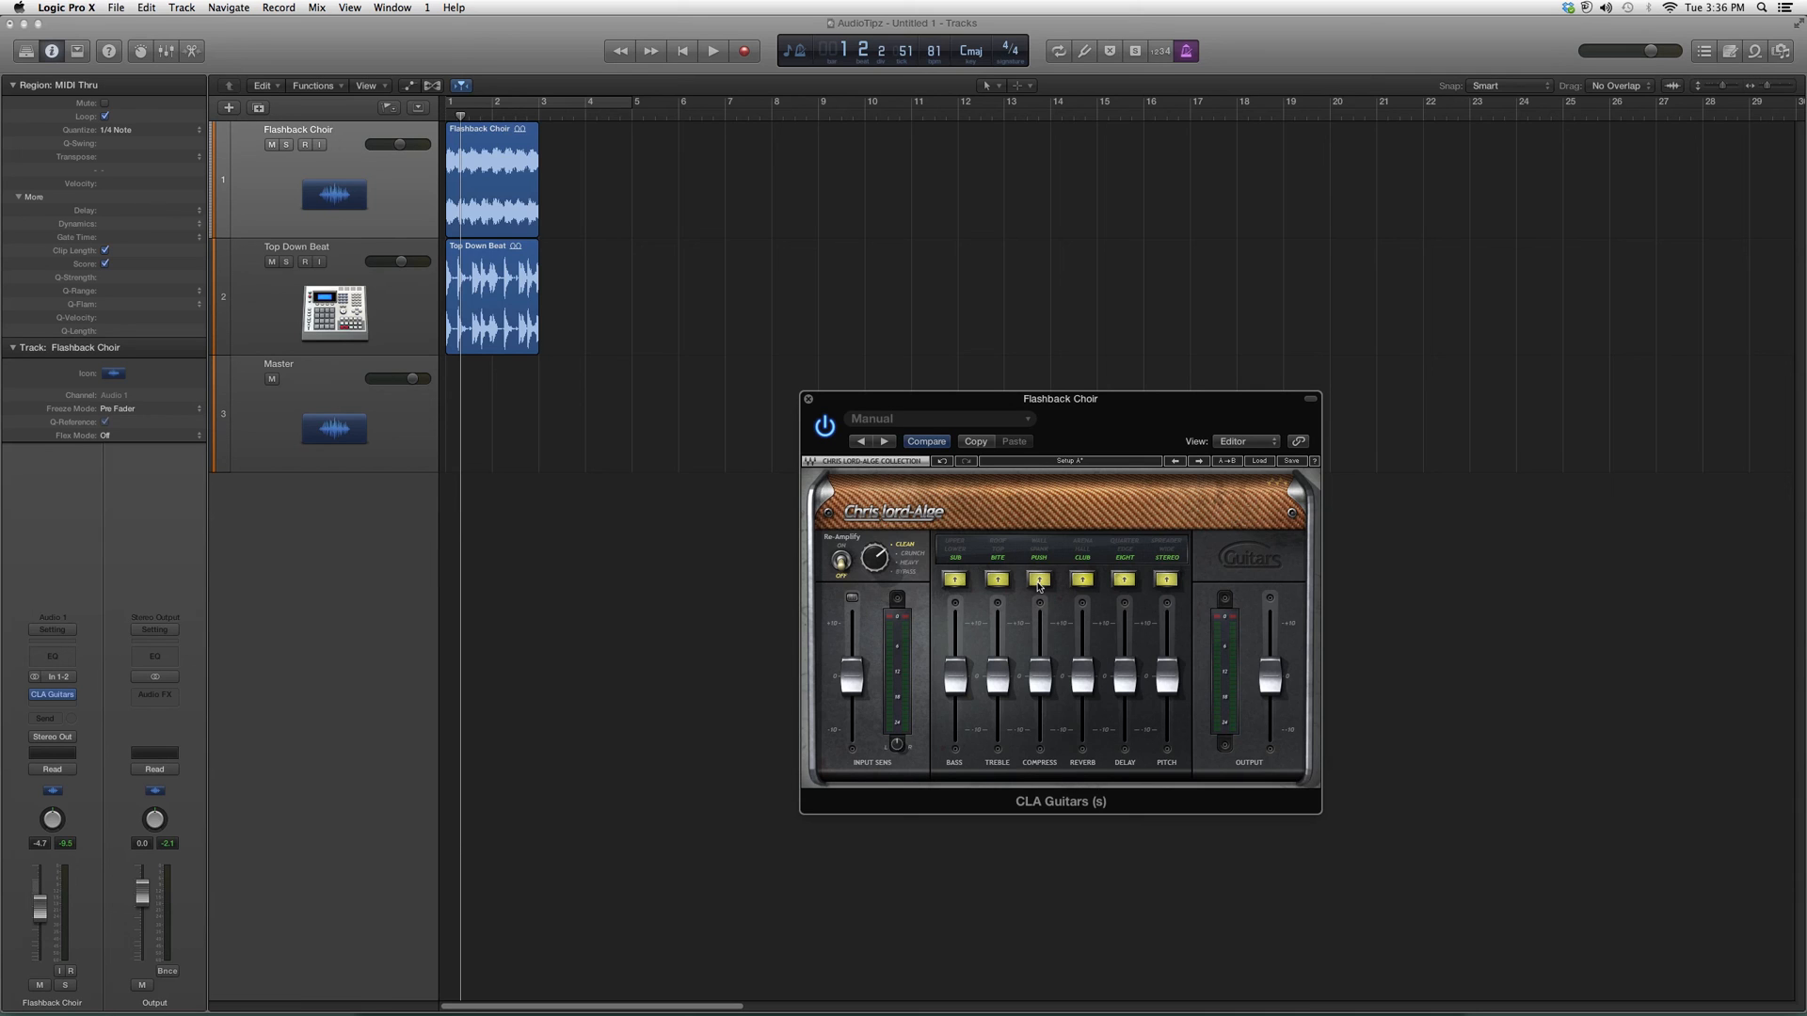
mouse_move(1038, 611)
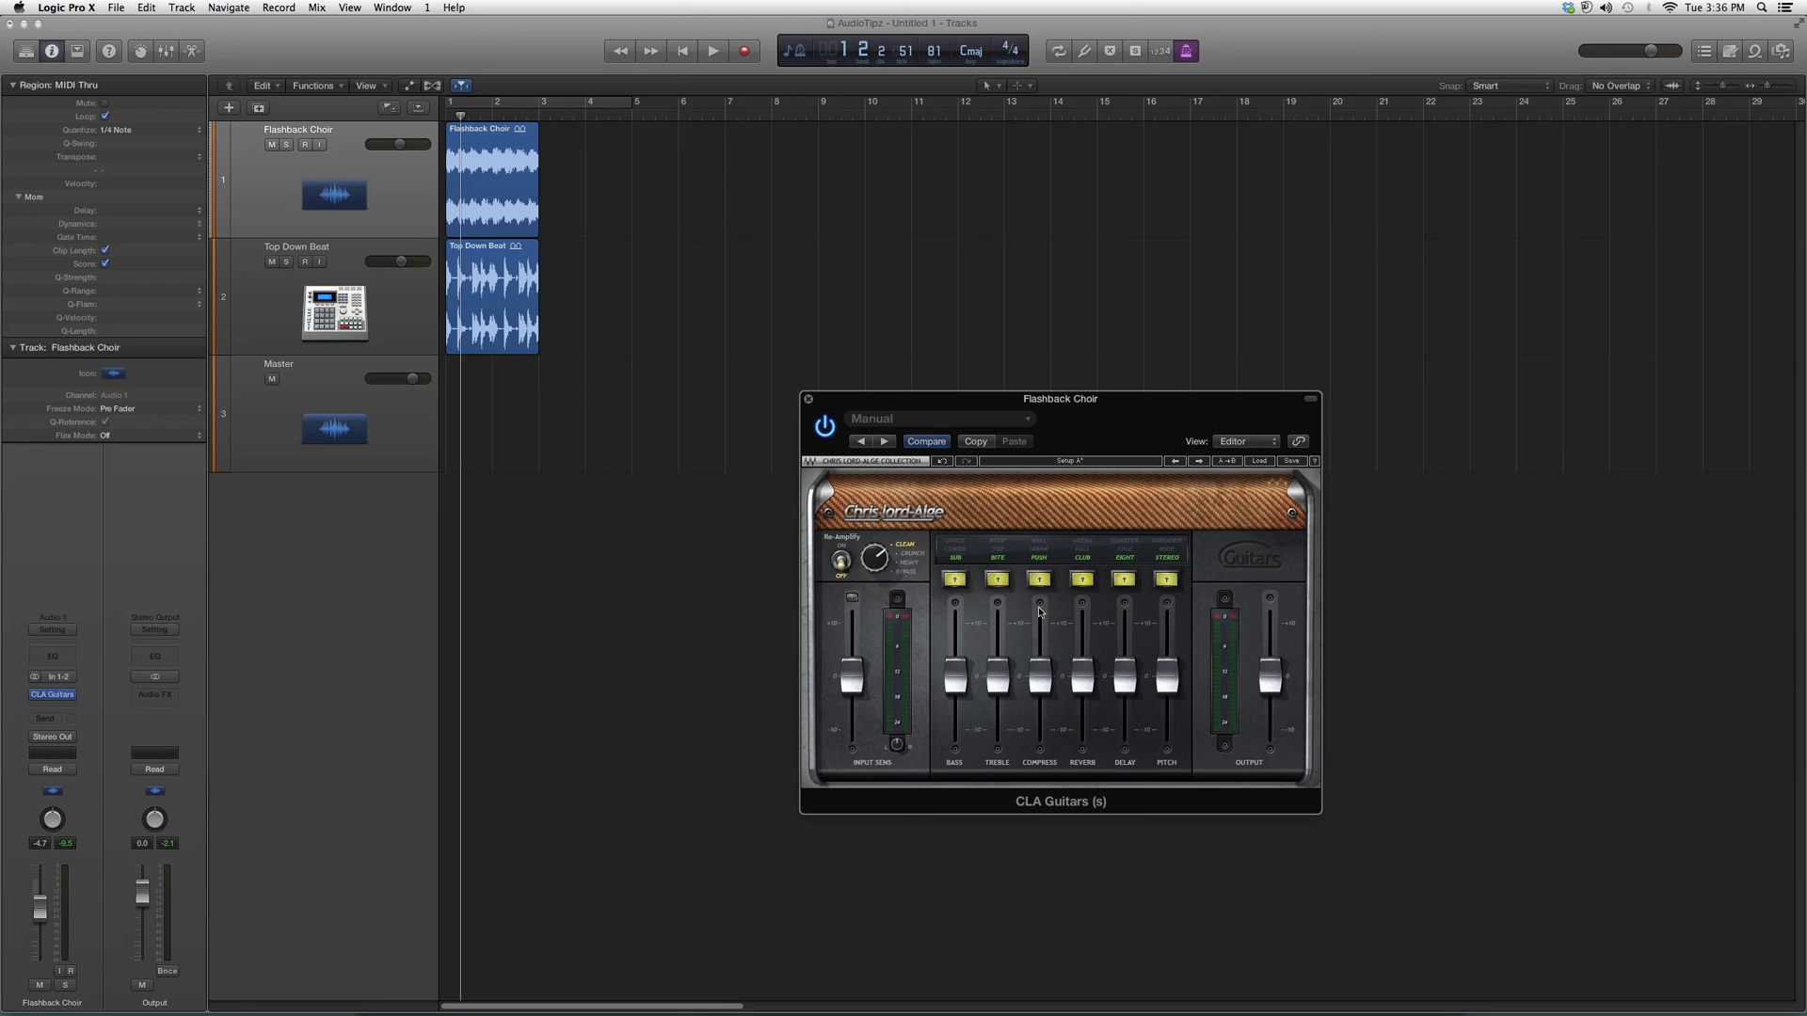
mouse_move(930, 224)
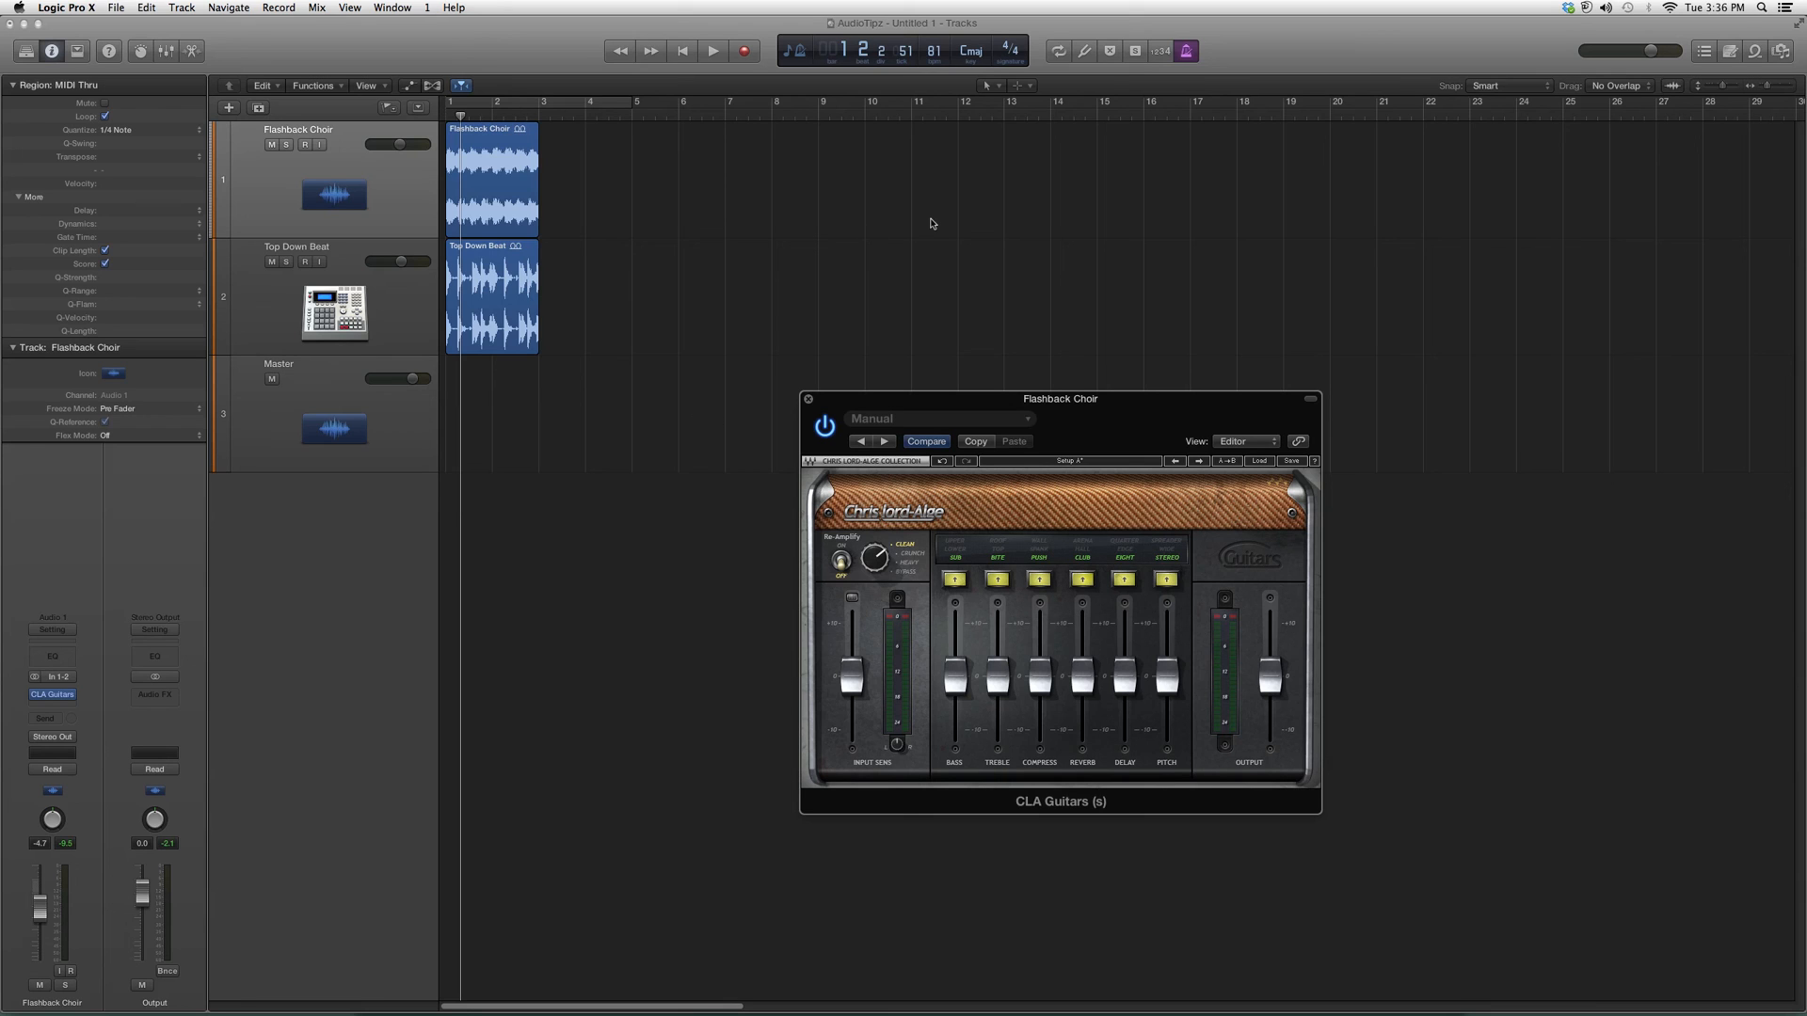